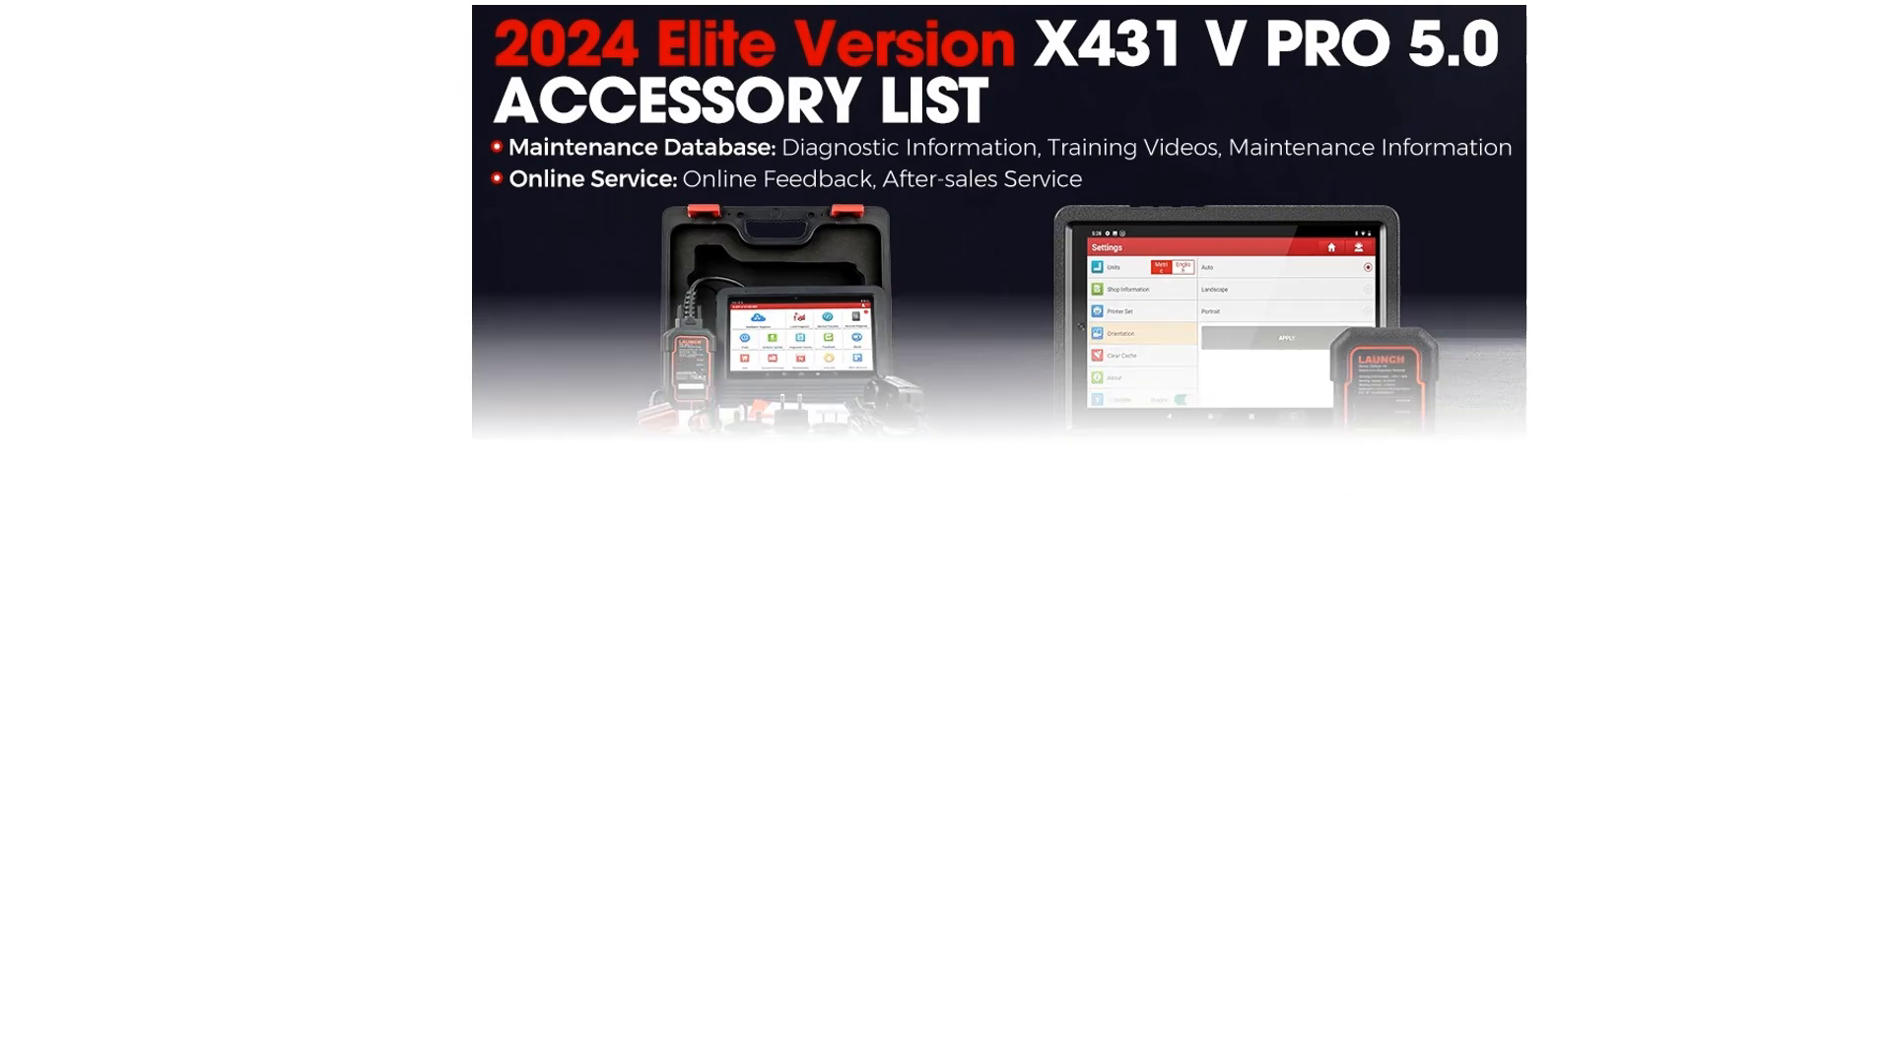
{"action": "scroll", "scroll_direction": "down", "scroll_amount": 3}
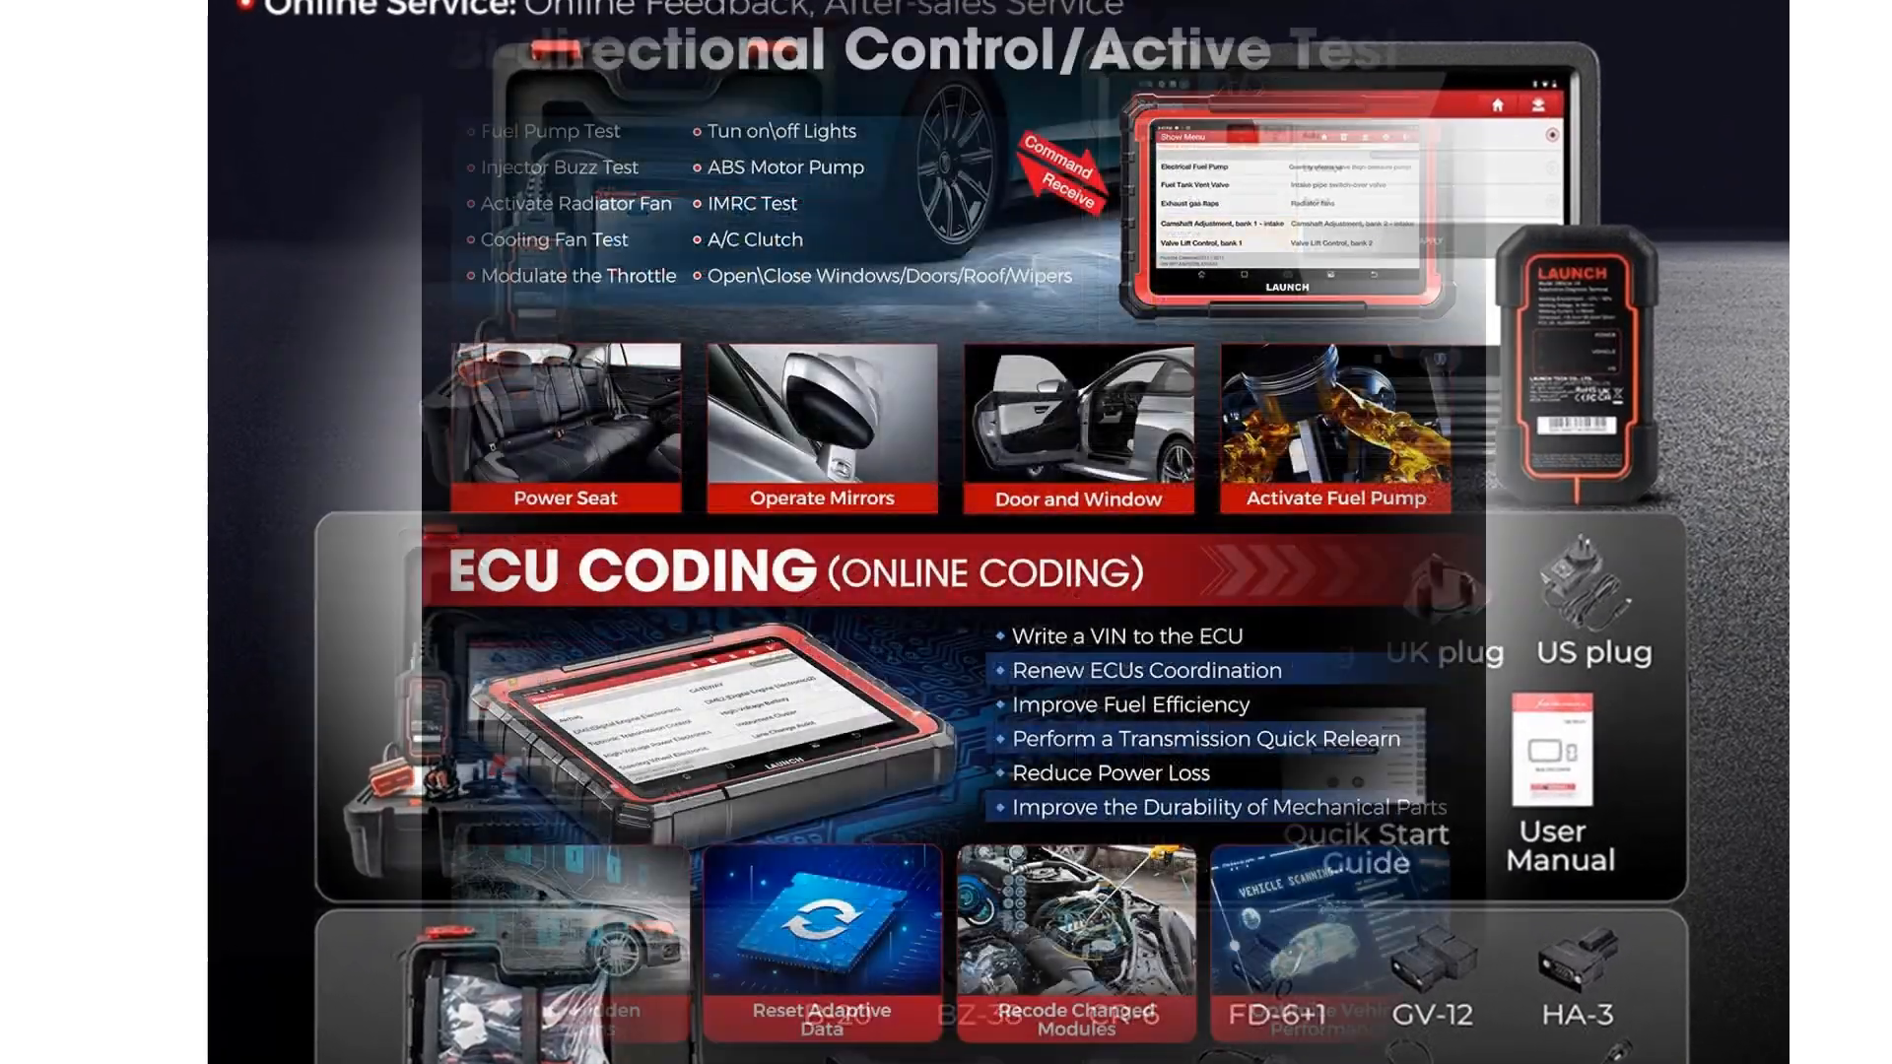